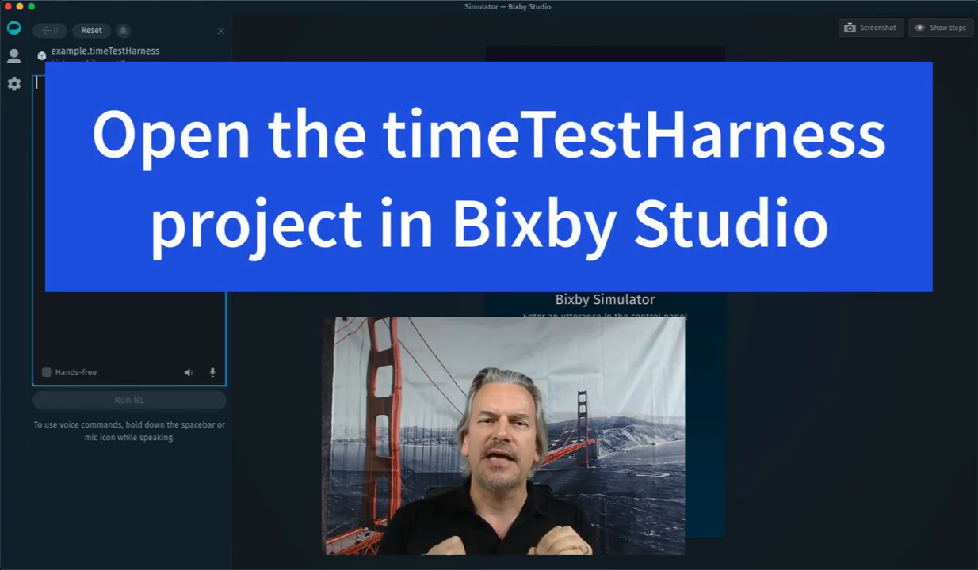
Enter the utterance "next tuesday" in the timeTestHarness simulator's query box.
{"action": "left_click", "coordinate": [130, 87]}
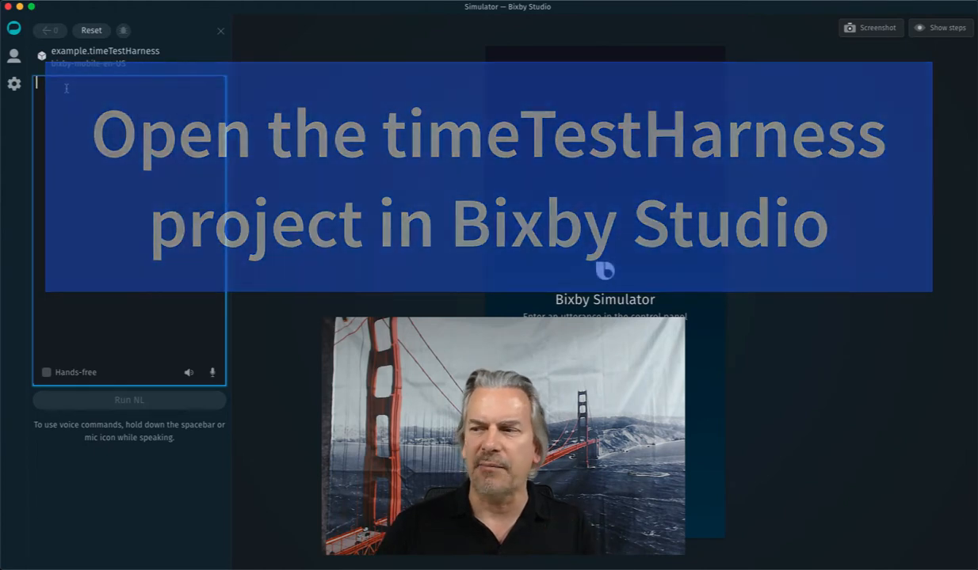
{"action": "type", "text": "next tuesday"}
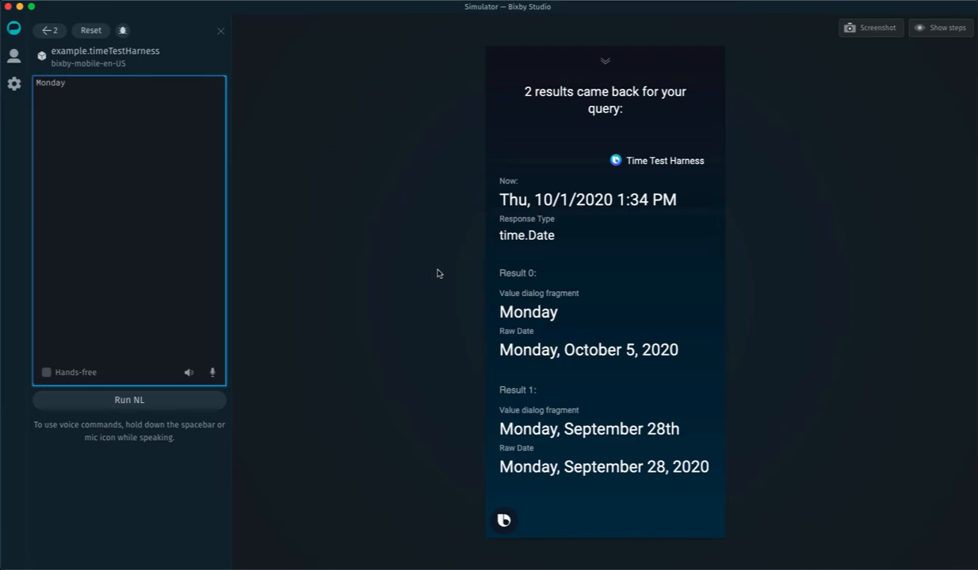
Enter the utterance "thanksgiving" to get Thursday, November 26, 2020 and November 28, 2019.
{"action": "type", "text": "thanksgiving"}
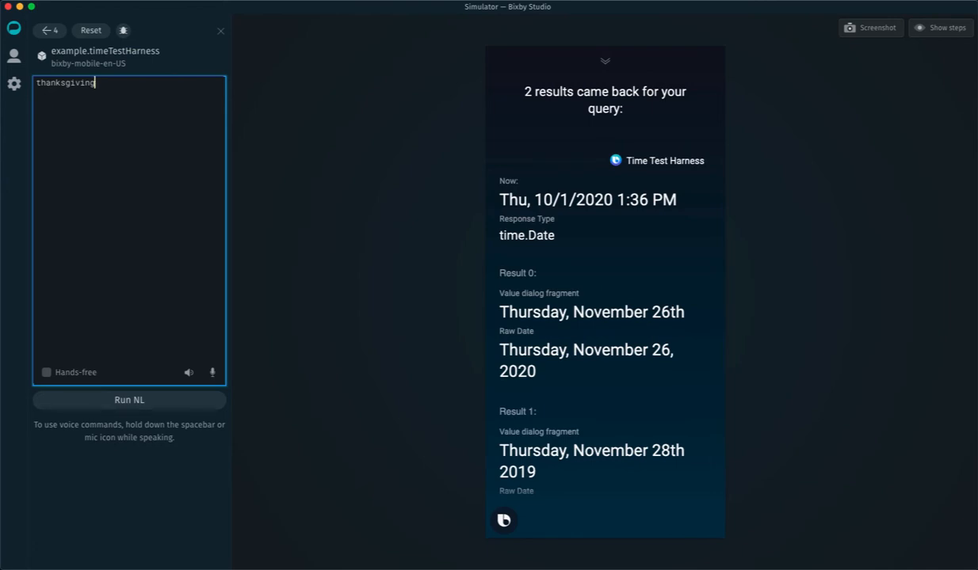
{"action": "mouse_move", "coordinate": [6, 105]}
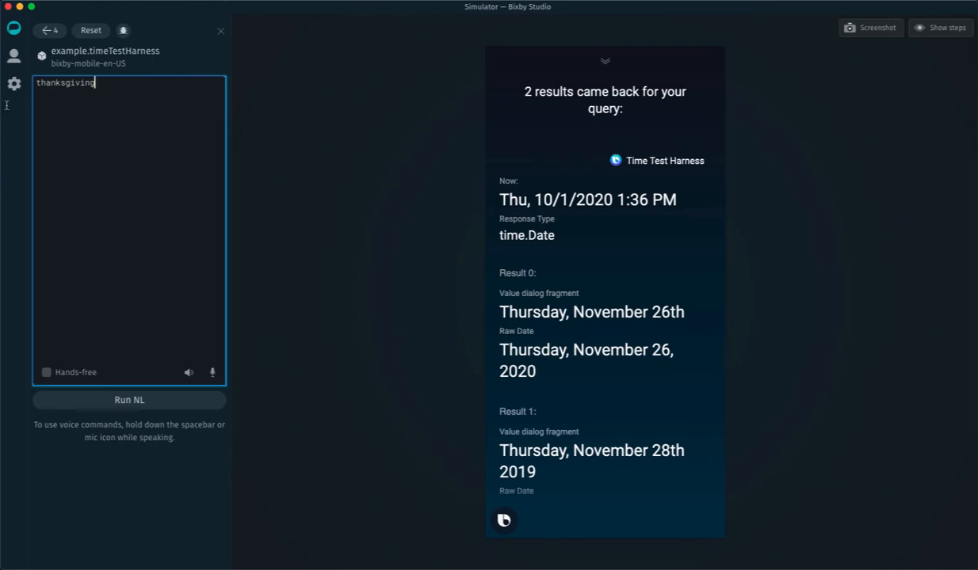
{"action": "mouse_move", "coordinate": [627, 344]}
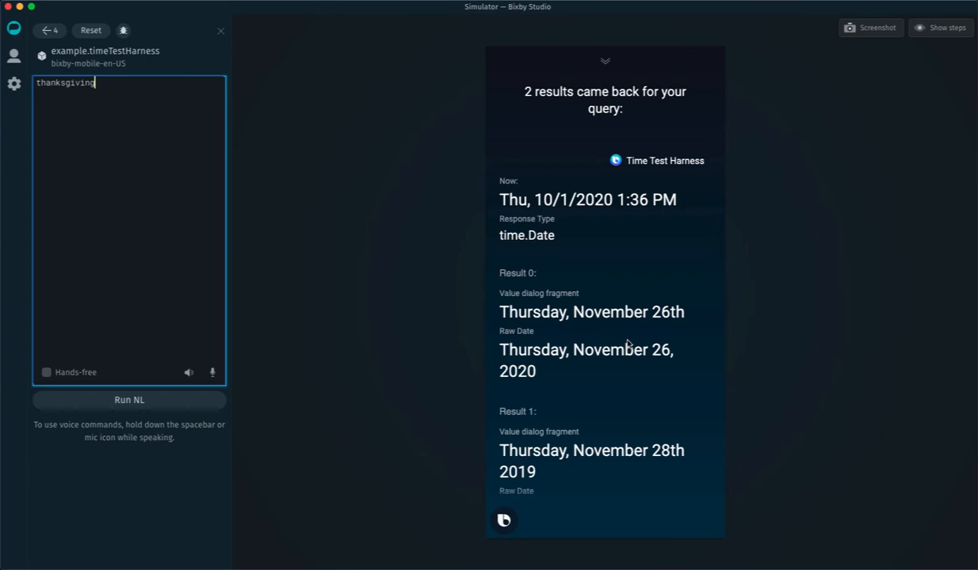
{"action": "mouse_move", "coordinate": [650, 339]}
{"action": "type", "text": "next month"}
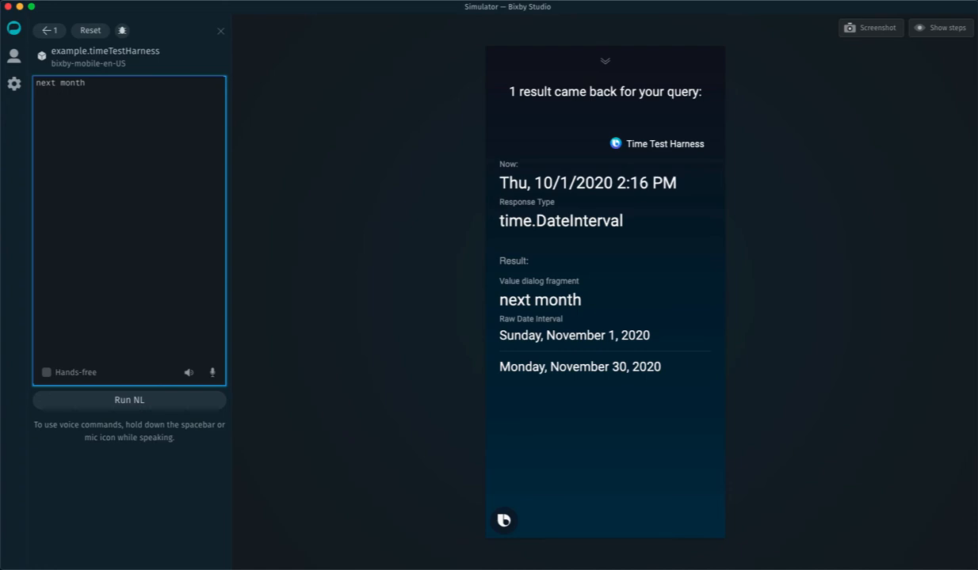
Enter the utterance "next thursday at 1pm" in the simulator query box.
{"action": "type", "text": "next thursday at 1pm"}
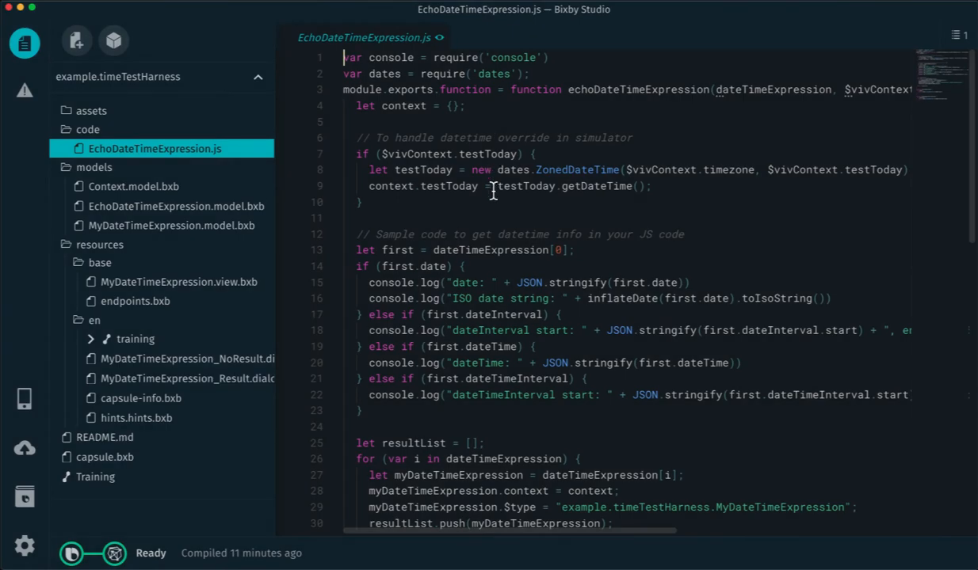
Highlight the sample code in EchoDateTimeExpression.js that reads the first dateTimeExpression.
{"action": "left_click_drag", "start_coordinate": [357, 235], "coordinate": [436, 266]}
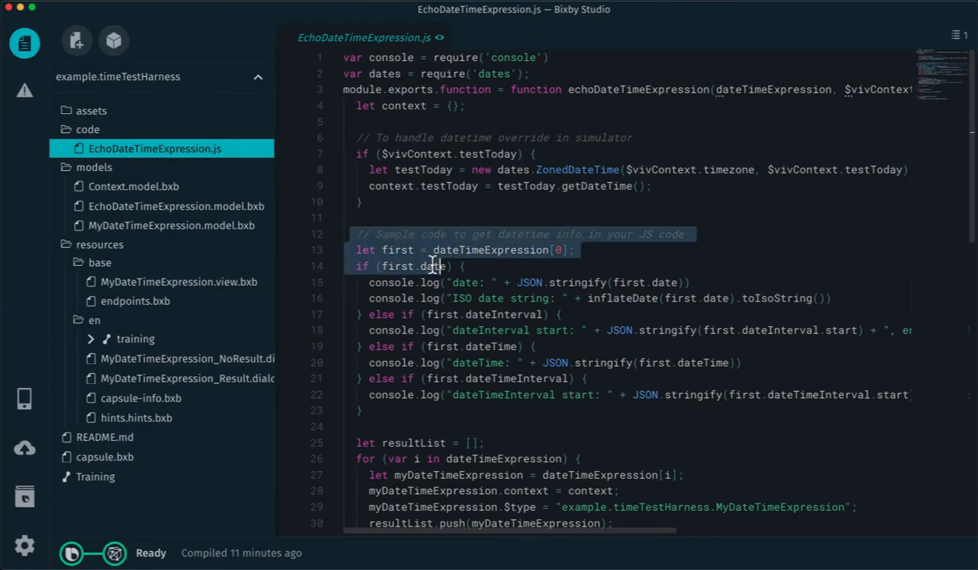